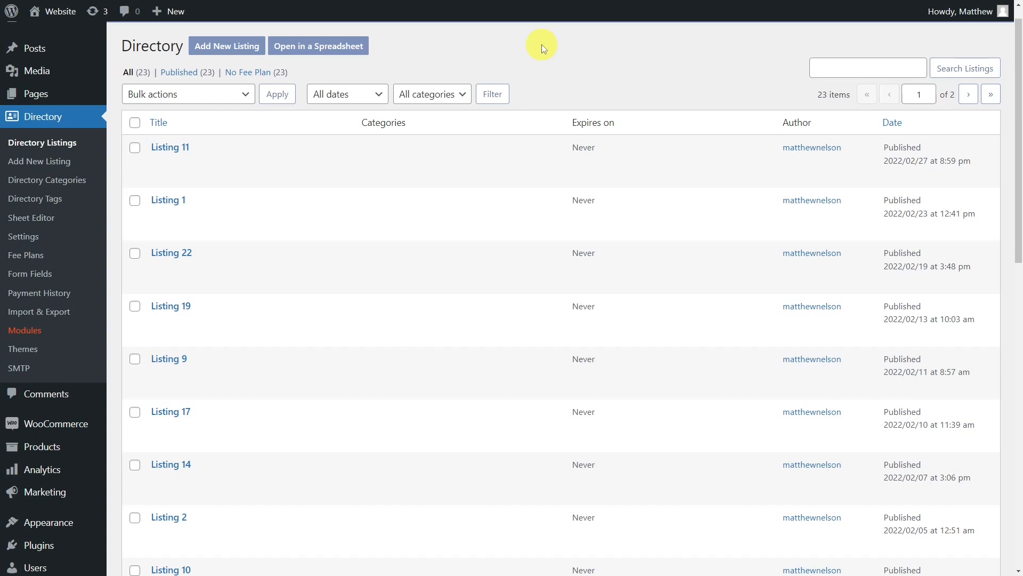
# Go from the Directory listings to WP Sheet Editor's Set up Spreadsheet page
pyautogui.scroll(-3)
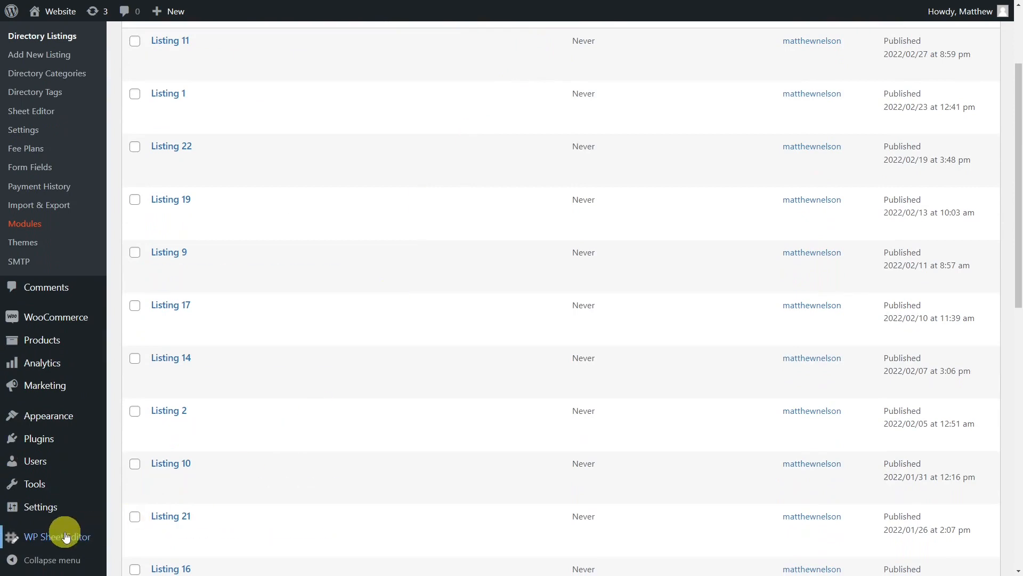
pyautogui.click(58, 536)
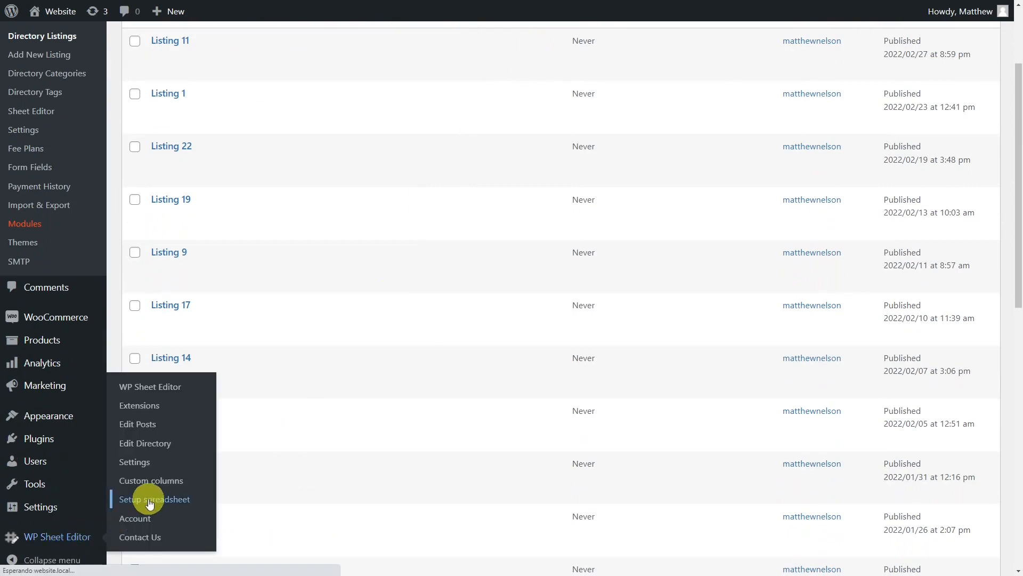
pyautogui.click(153, 499)
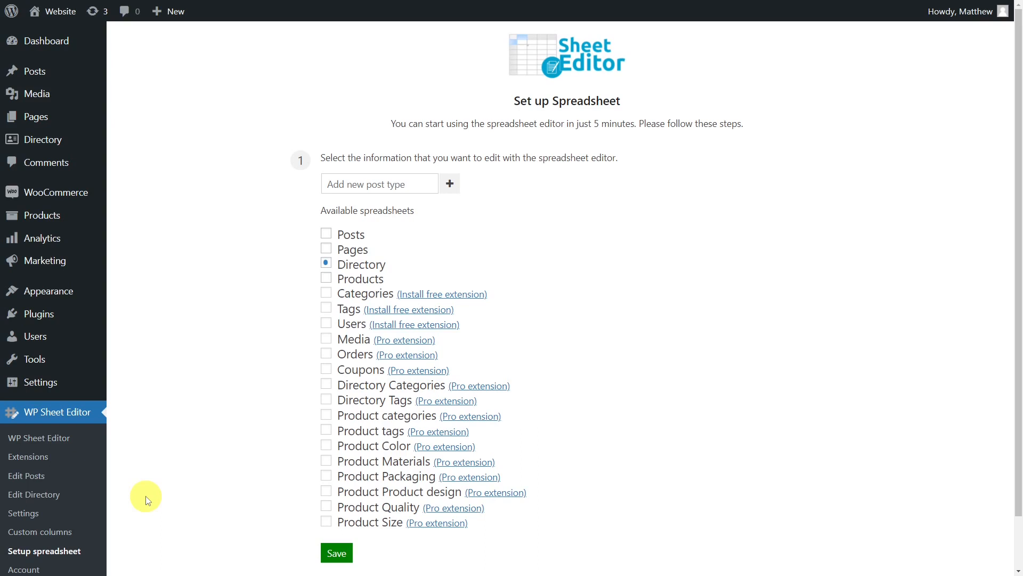
# Choose Directory under Available spreadsheets and save the choice
pyautogui.click(326, 233)
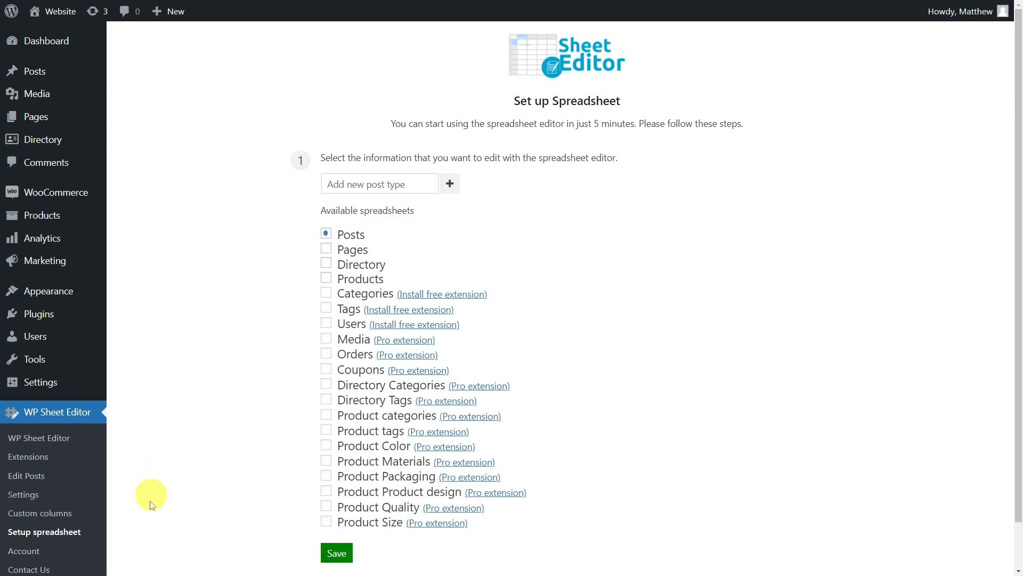
pyautogui.moveTo(199, 456)
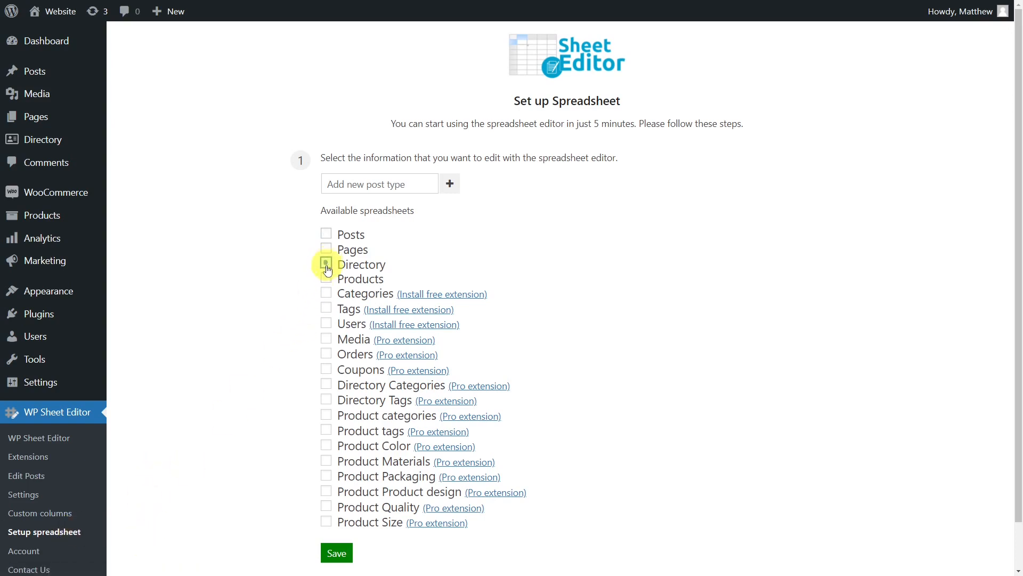
pyautogui.click(327, 264)
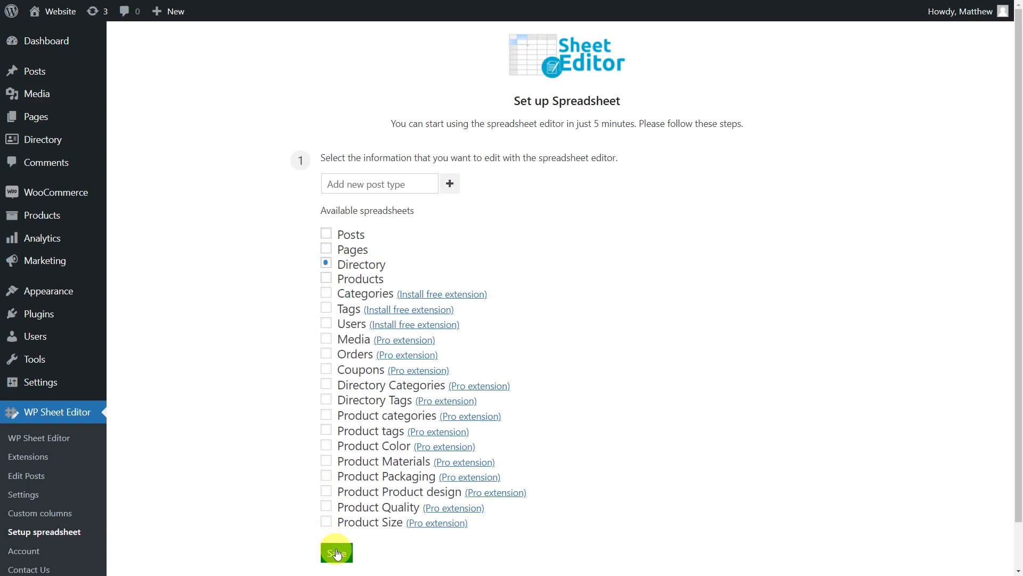
pyautogui.click(337, 552)
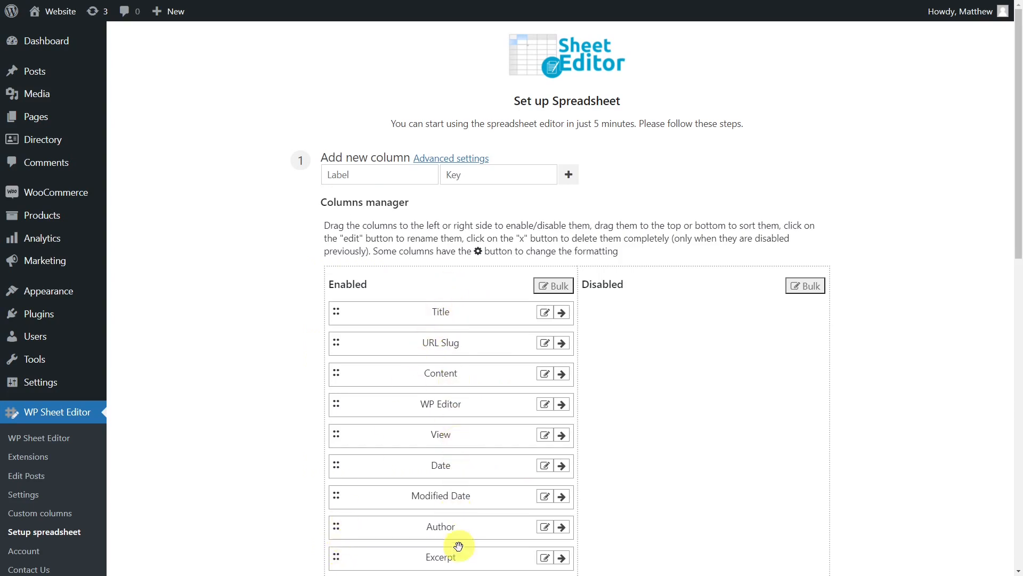
pyautogui.moveTo(502, 304)
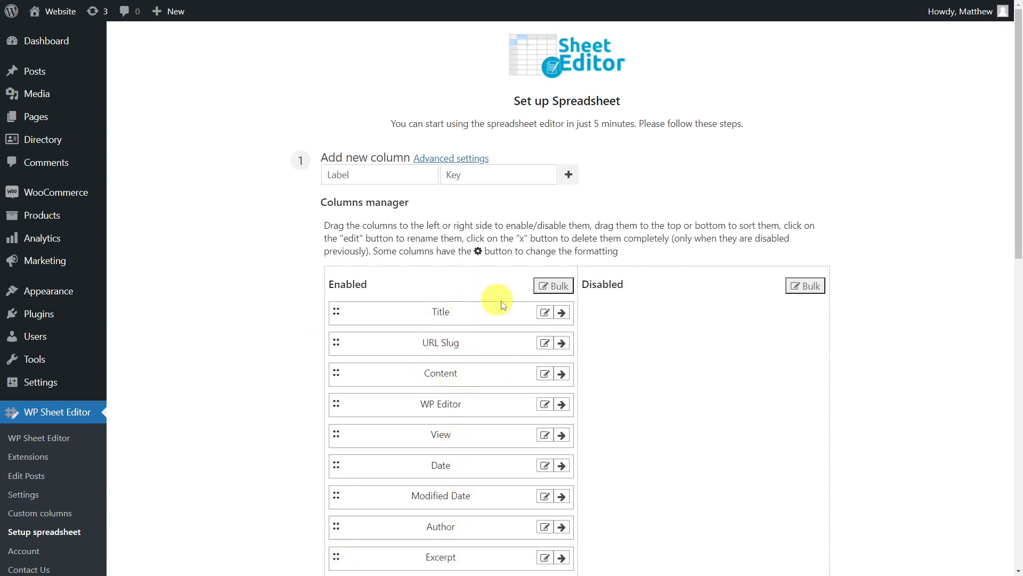
pyautogui.moveTo(685, 290)
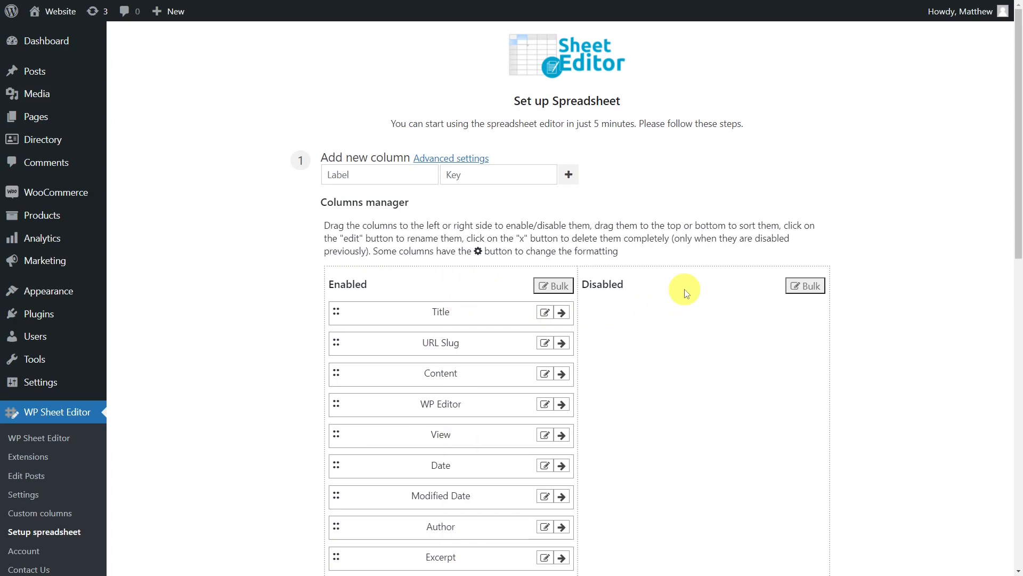
pyautogui.moveTo(861, 271)
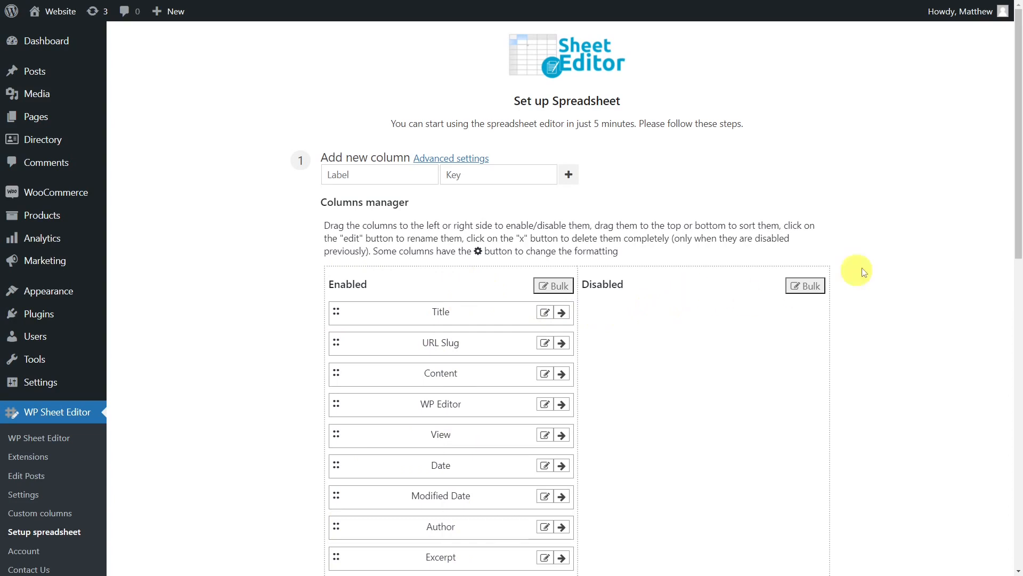
# Keep all Directory columns enabled and finish setup to load the 23-row listings spreadsheet
pyautogui.scroll(-3)
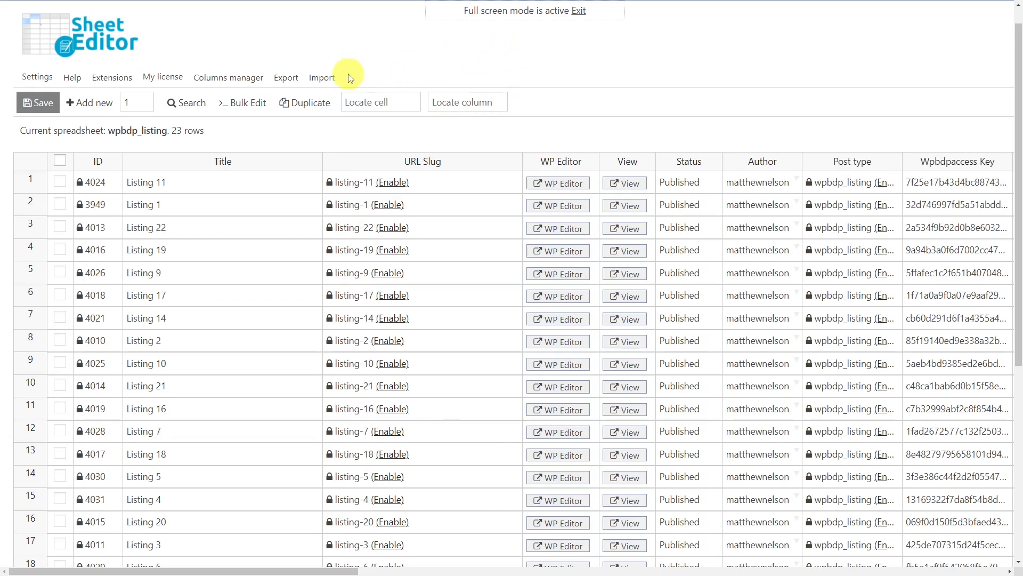
# Export all active columns of the 23 listings to CSV with Google Sheets as the editing app
pyautogui.click(286, 77)
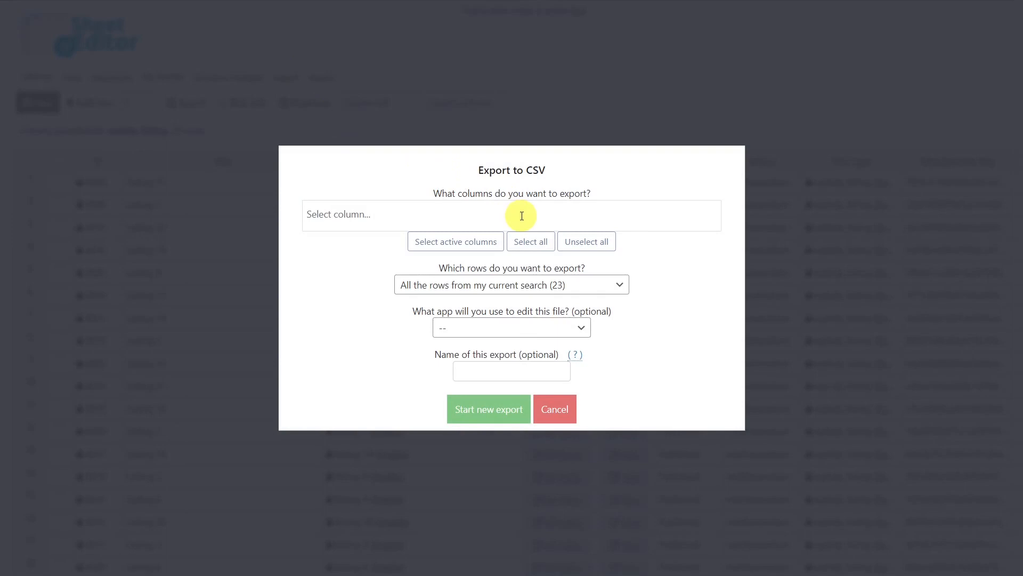
pyautogui.moveTo(503, 222)
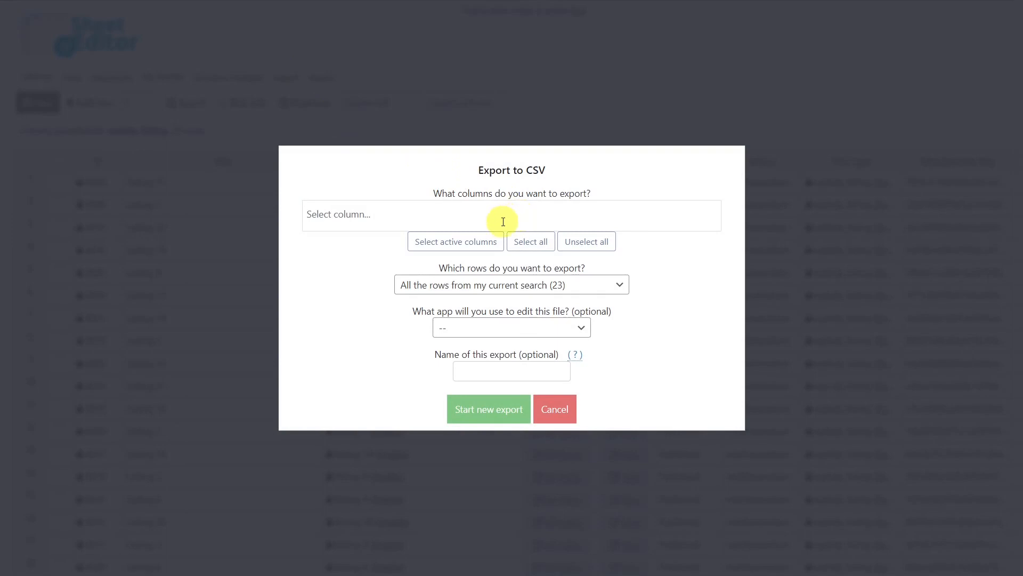
pyautogui.click(457, 241)
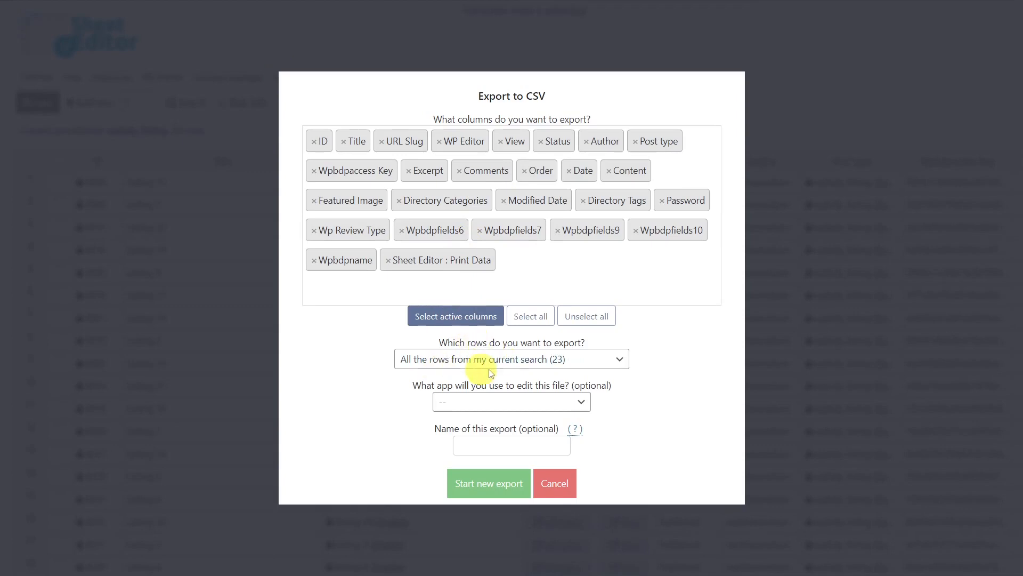
pyautogui.moveTo(524, 405)
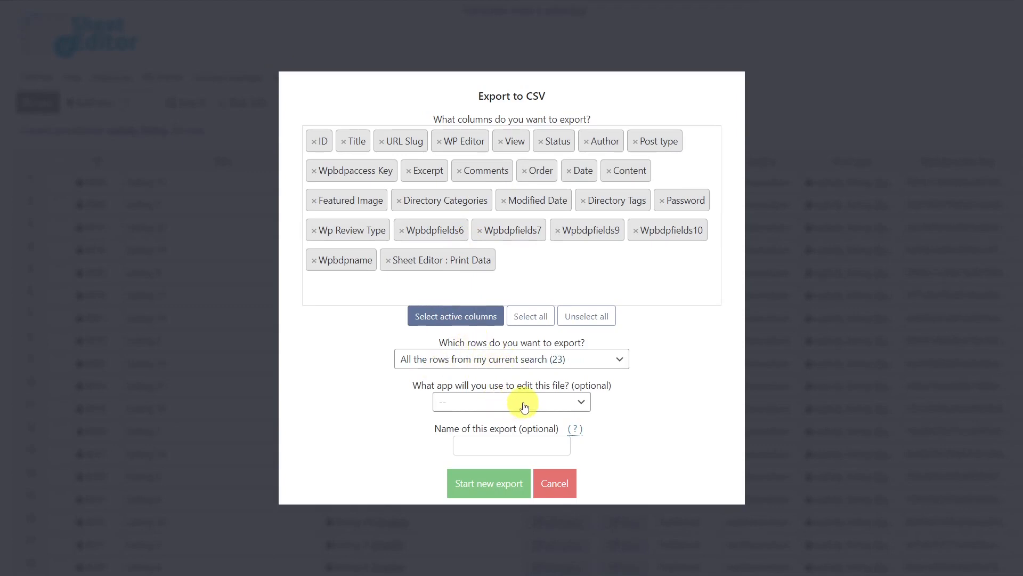
pyautogui.click(511, 400)
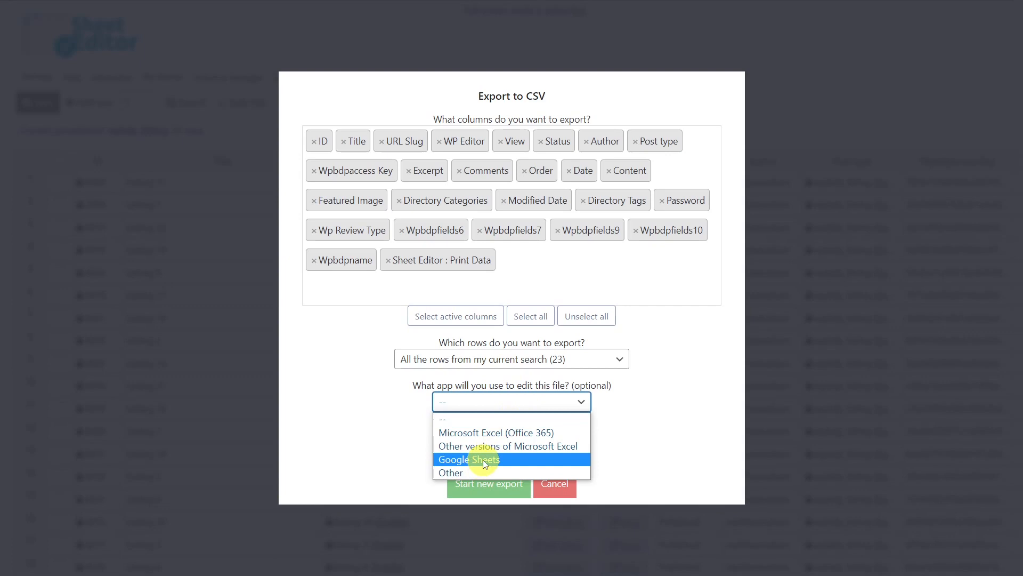
pyautogui.click(468, 458)
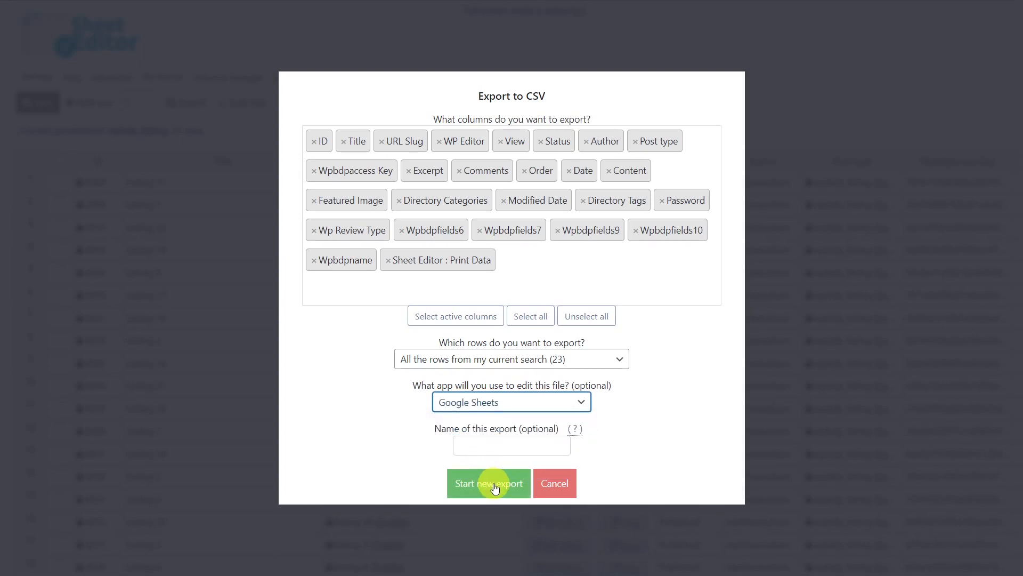
pyautogui.click(488, 484)
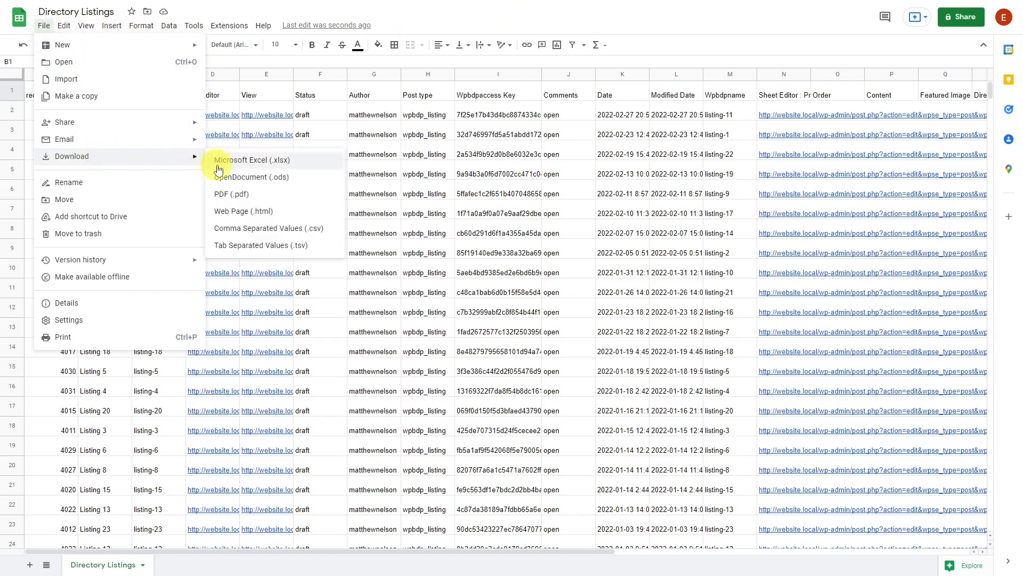
# Download the Directory Listings sheet as a Comma Separated Values (.csv) file
pyautogui.click(251, 160)
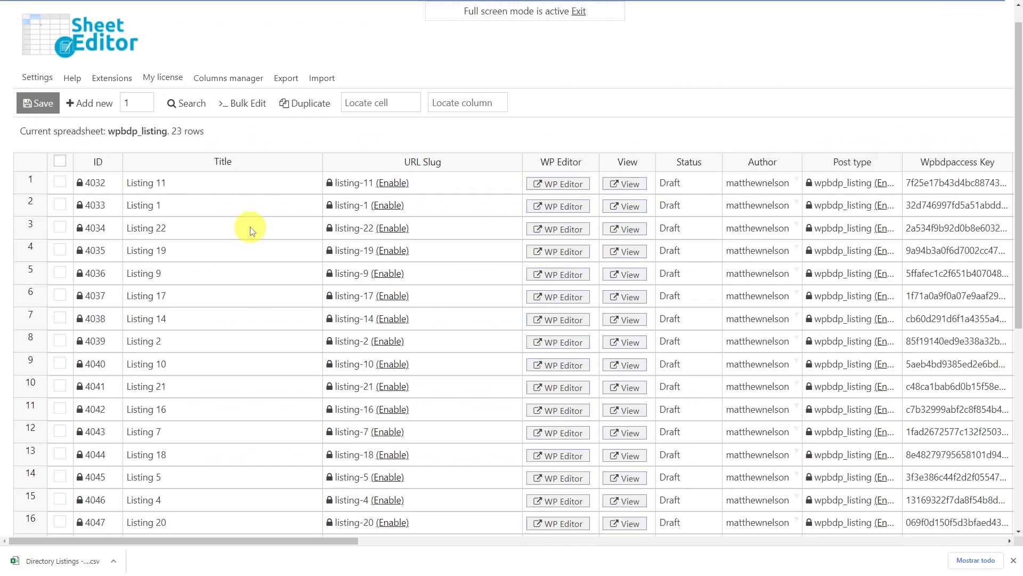
# Import the downloaded Directory Listings CSV from the computer, bringing in every column
pyautogui.click(321, 78)
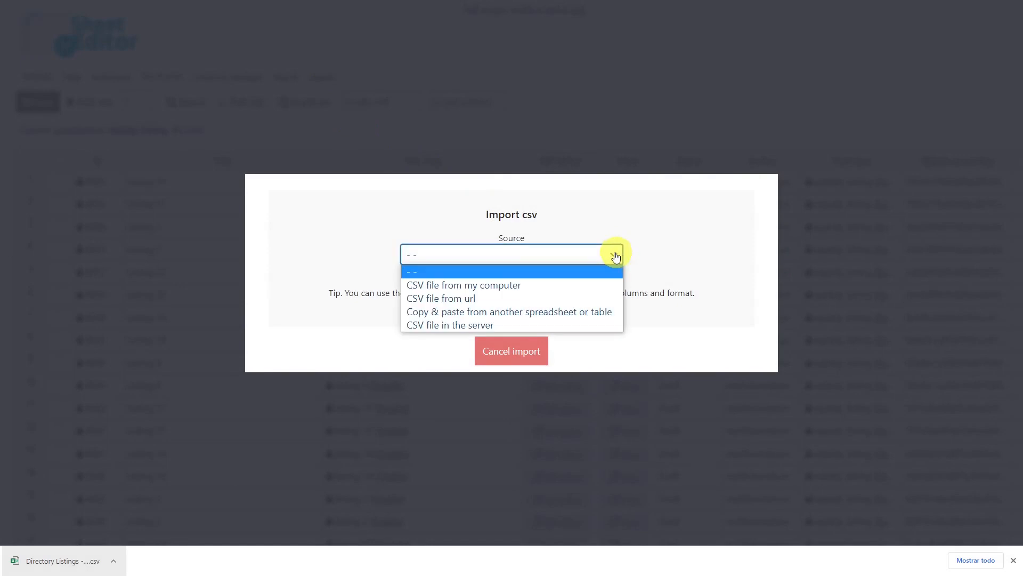
pyautogui.click(462, 284)
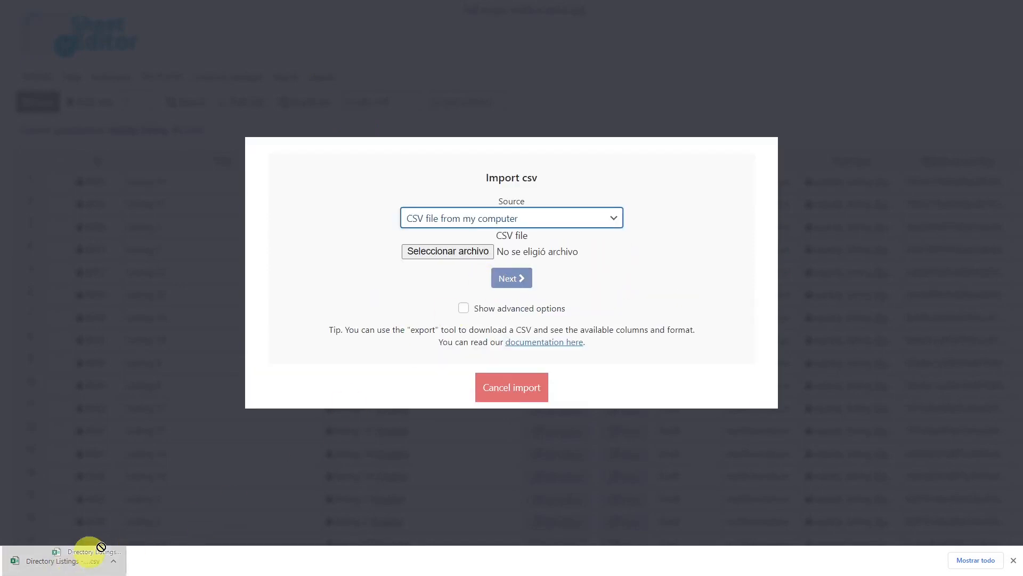
pyautogui.click(447, 250)
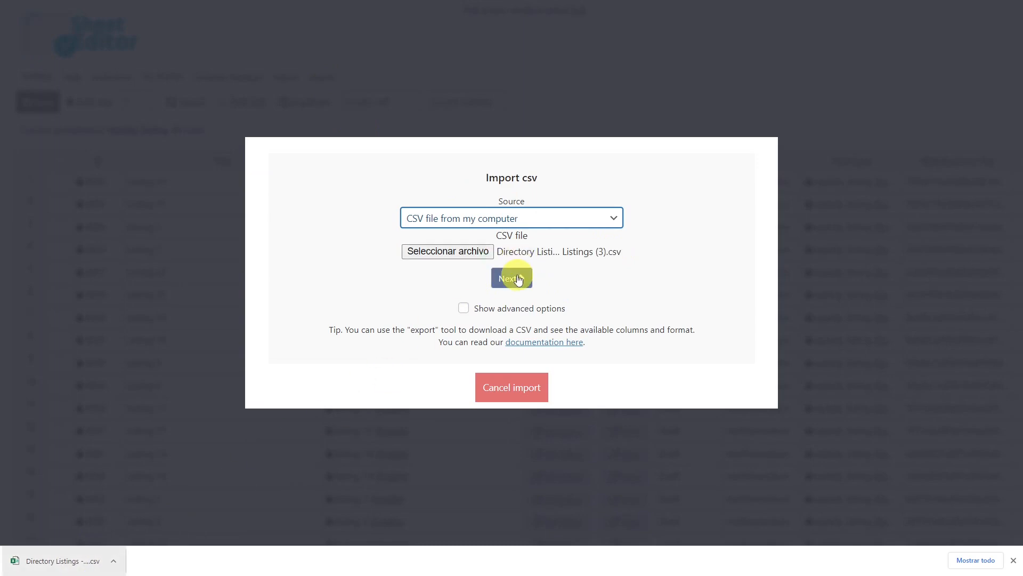
pyautogui.click(511, 277)
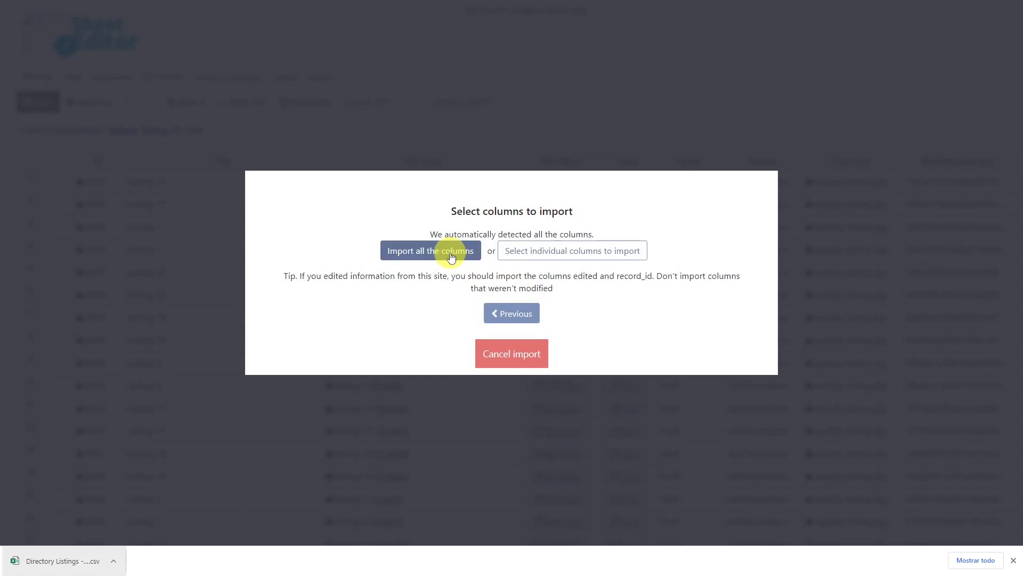
pyautogui.click(431, 250)
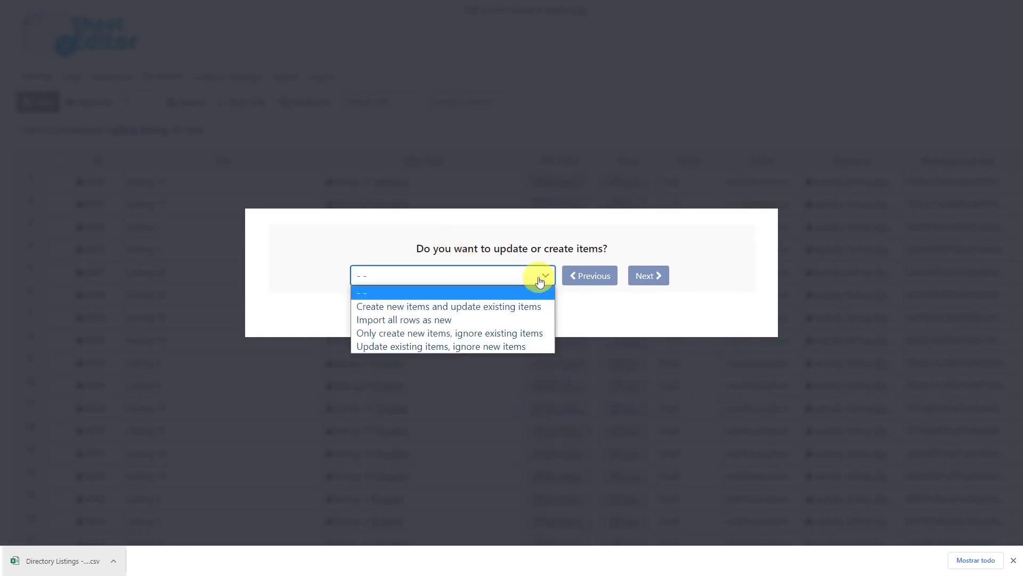
pyautogui.moveTo(502, 307)
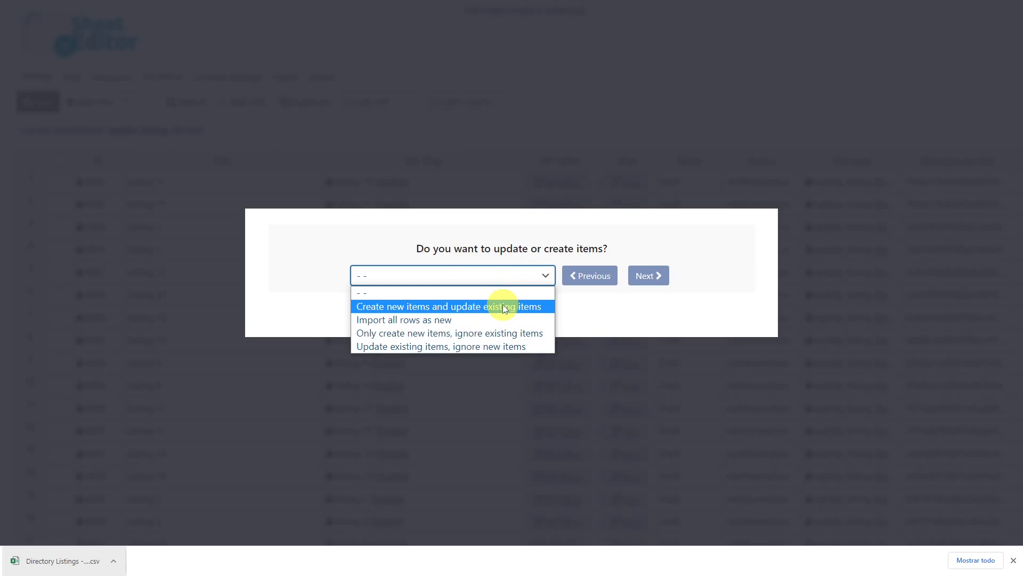
# Create new and update existing items, matching record_id to ID, and continue to the preview
pyautogui.click(449, 307)
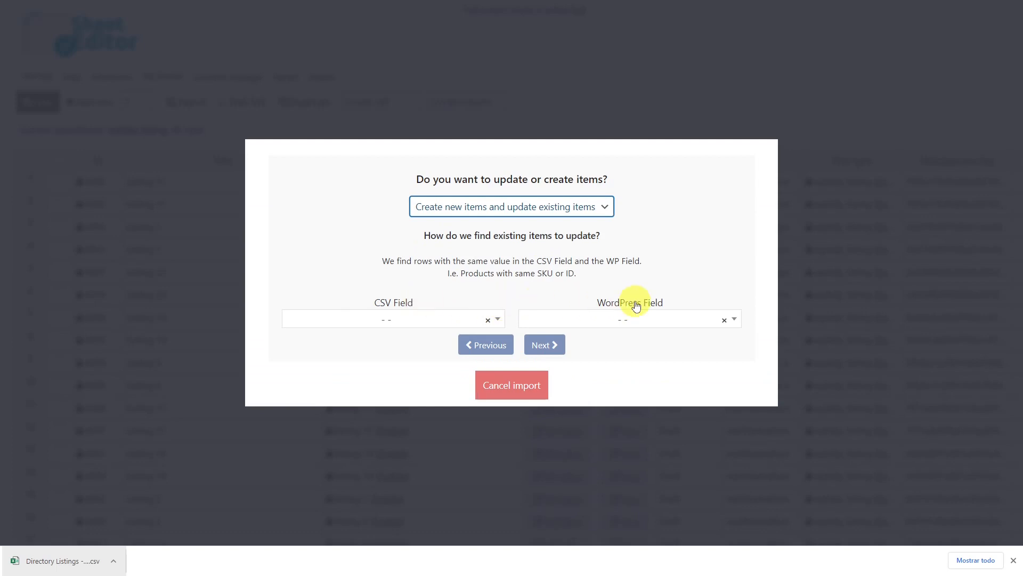
pyautogui.moveTo(507, 312)
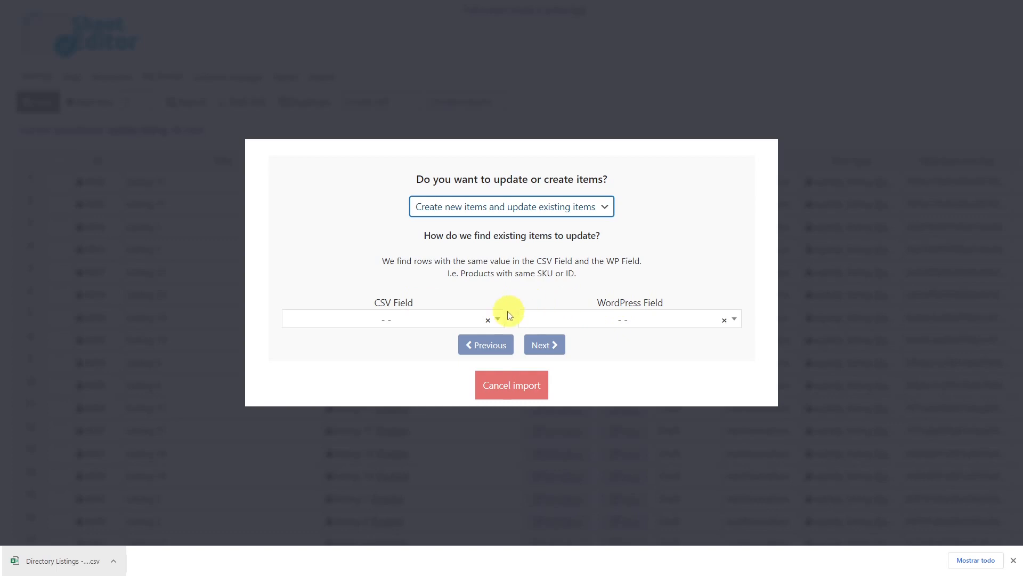
pyautogui.click(413, 318)
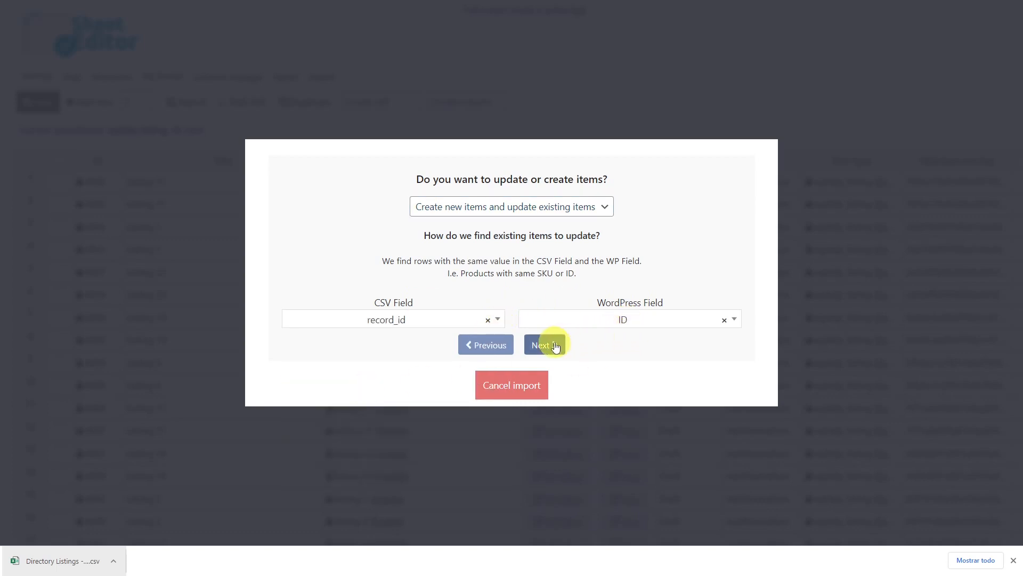
pyautogui.click(541, 344)
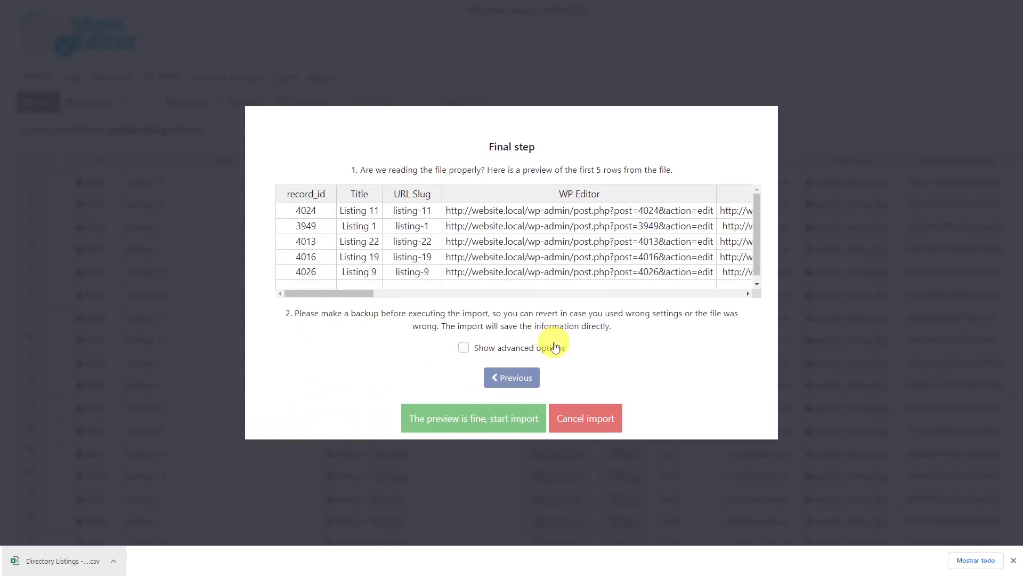
pyautogui.moveTo(469, 422)
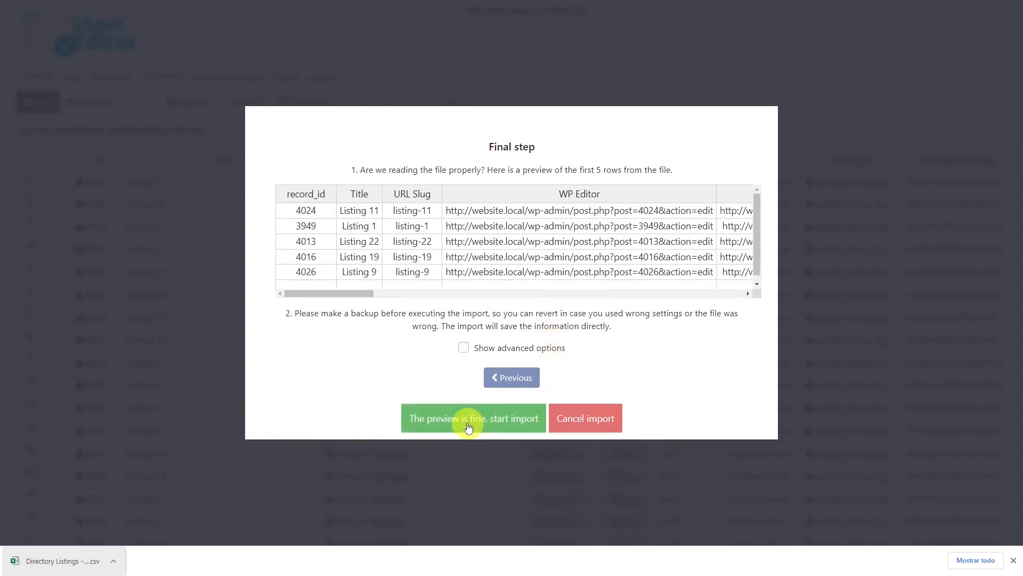
# Start the import, creating 46 new draft listings for 92 rows total, and close the summary
pyautogui.click(473, 418)
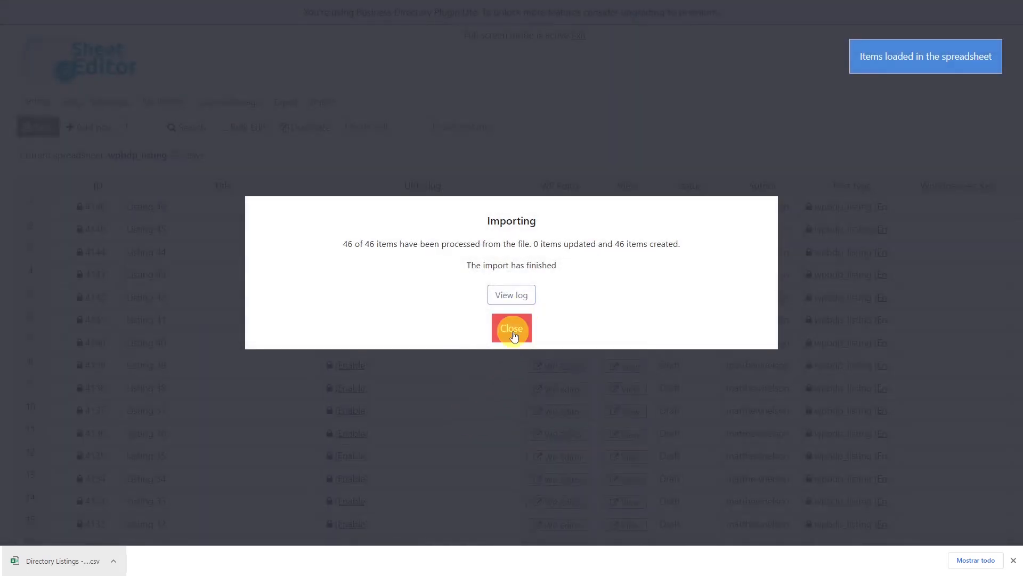
pyautogui.click(512, 329)
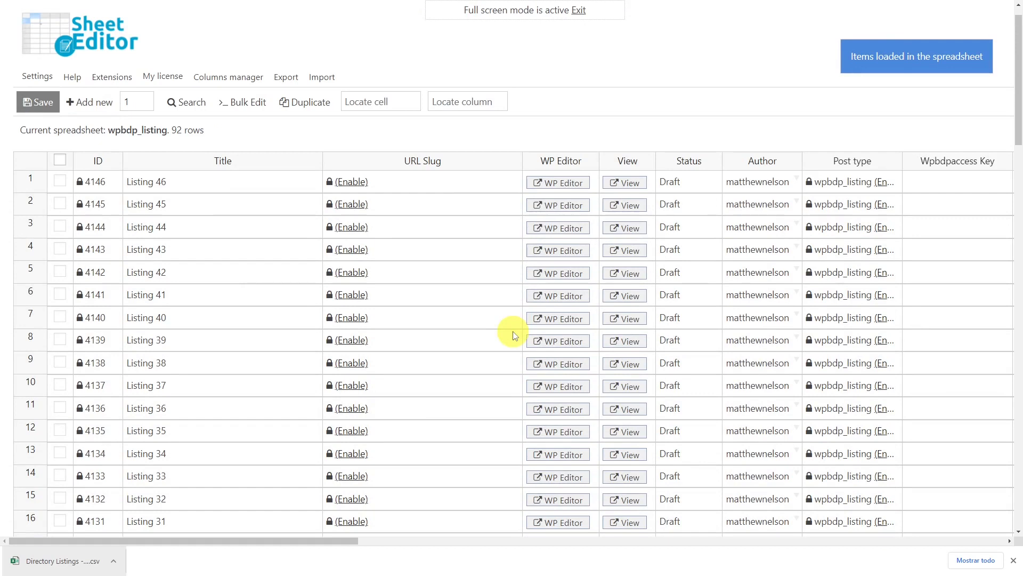